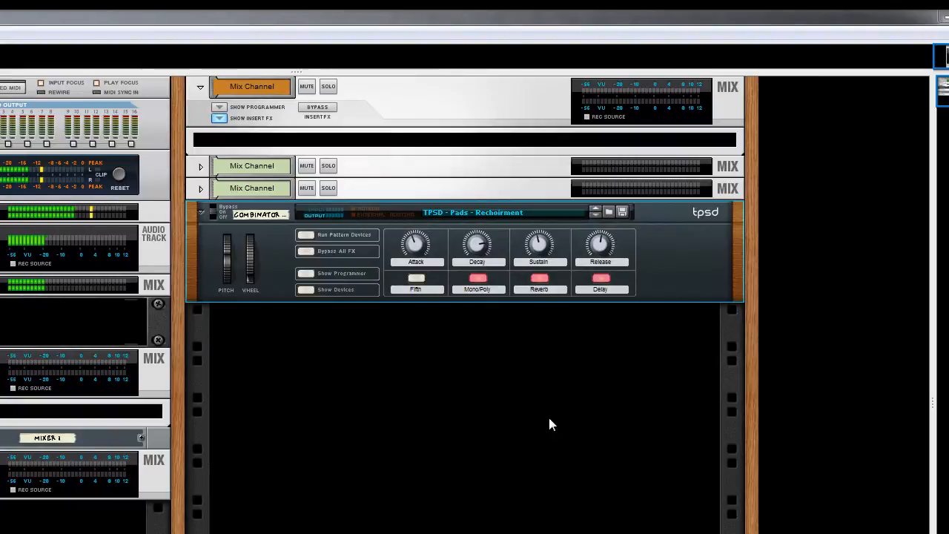
pyautogui.moveTo(495, 319)
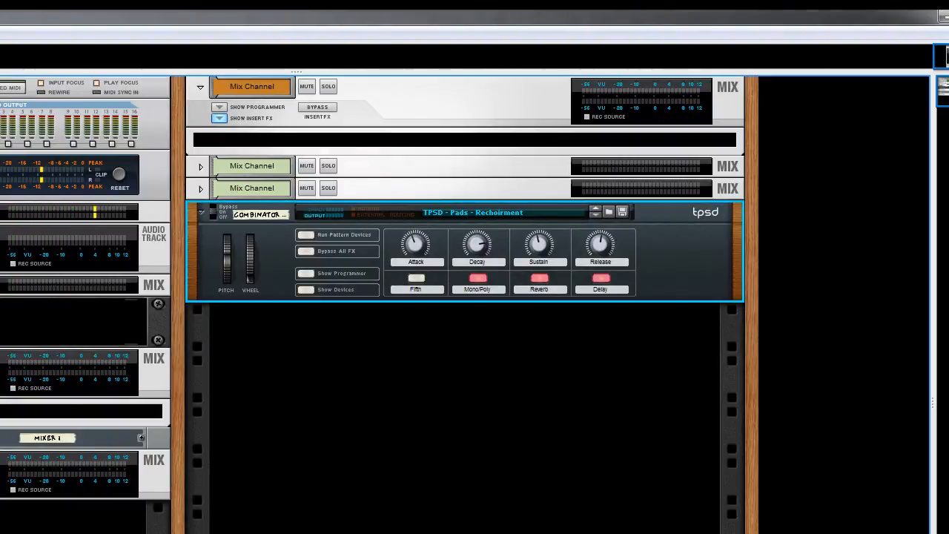
# Start the pads Combinator's pattern devices running via Run Pattern Devices.
pyautogui.click(305, 234)
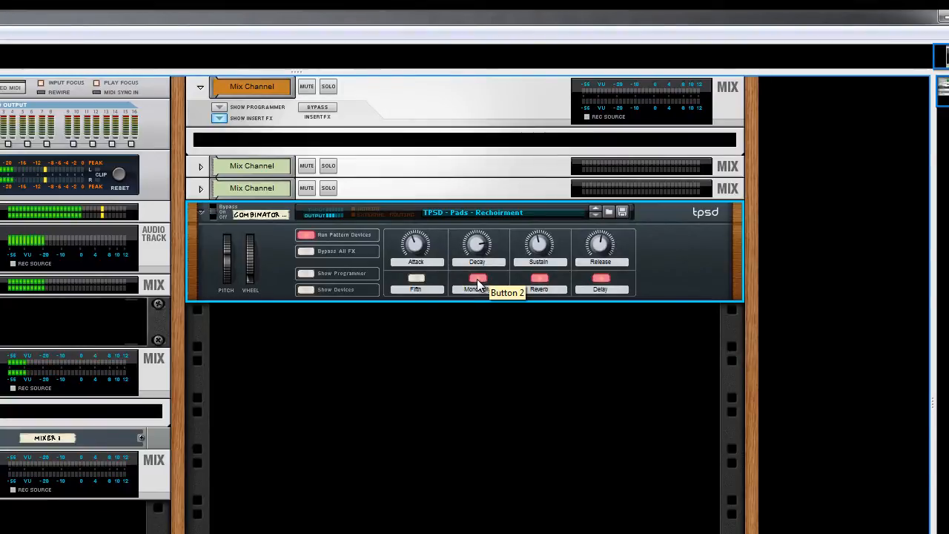
pyautogui.moveTo(418, 282)
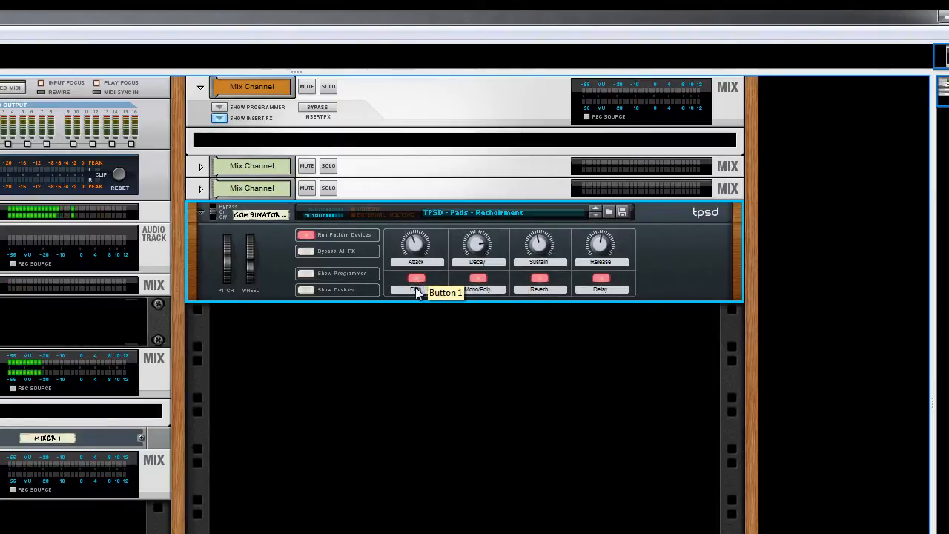
pyautogui.moveTo(415, 320)
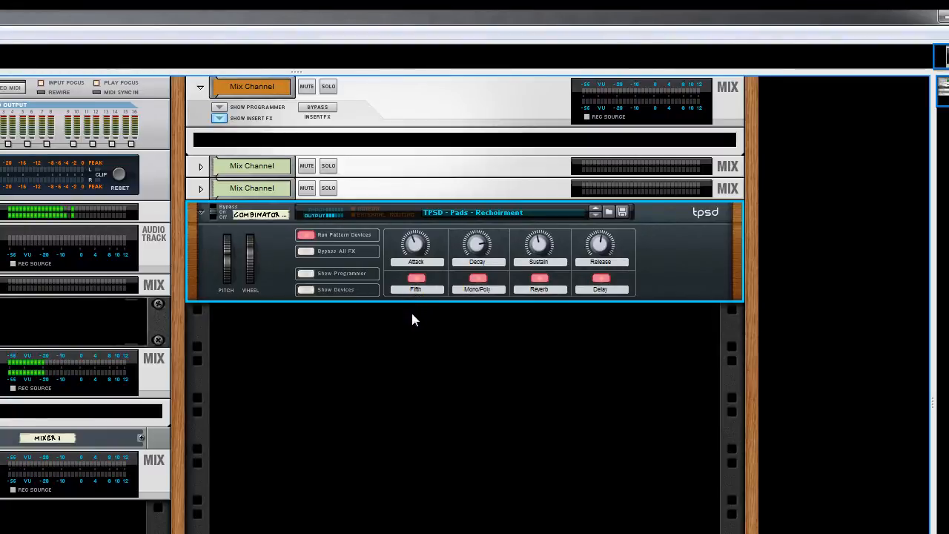
pyautogui.moveTo(575, 260)
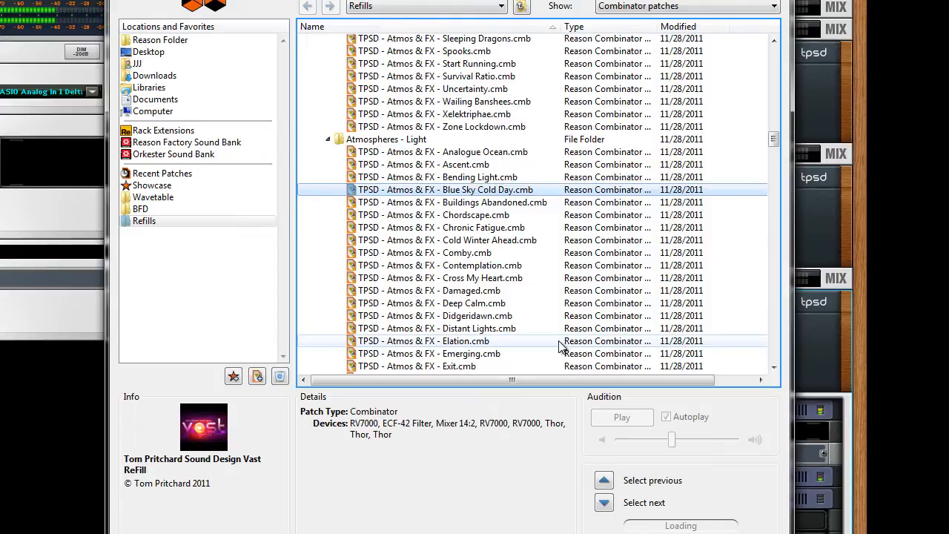
# Audition Atmos & FX patches in turn: Elation, Wailing Banshees, Sleeping Dragons and further light atmospheres.
pyautogui.click(424, 339)
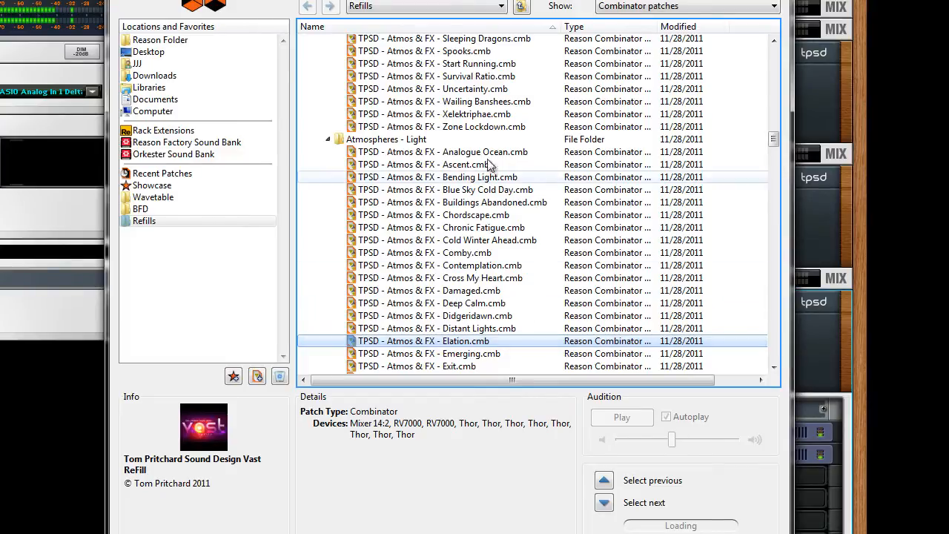
pyautogui.moveTo(492, 109)
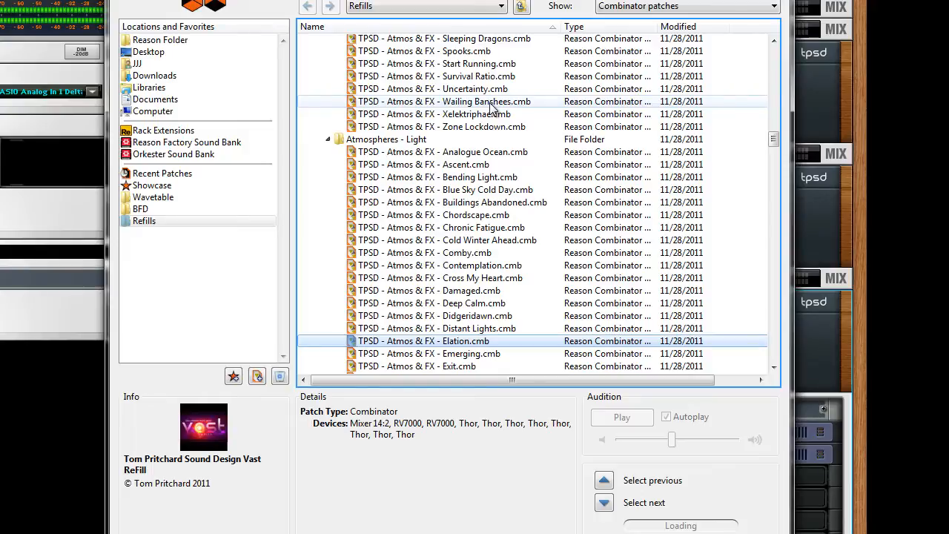
pyautogui.click(442, 101)
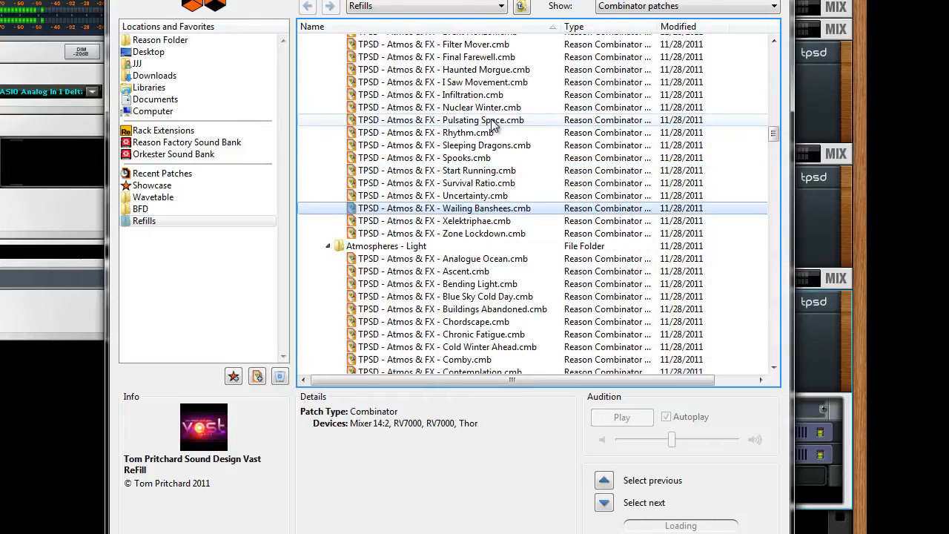
pyautogui.scroll(3)
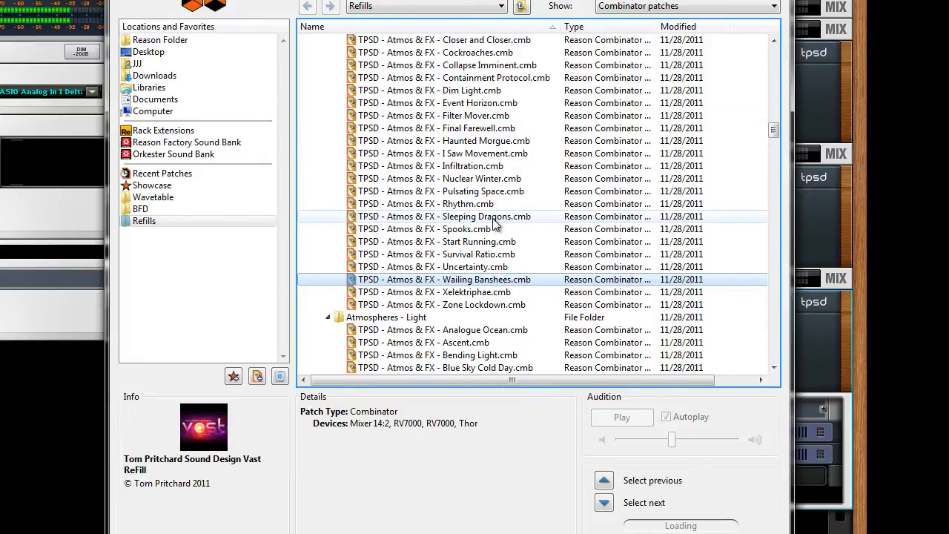
pyautogui.click(445, 216)
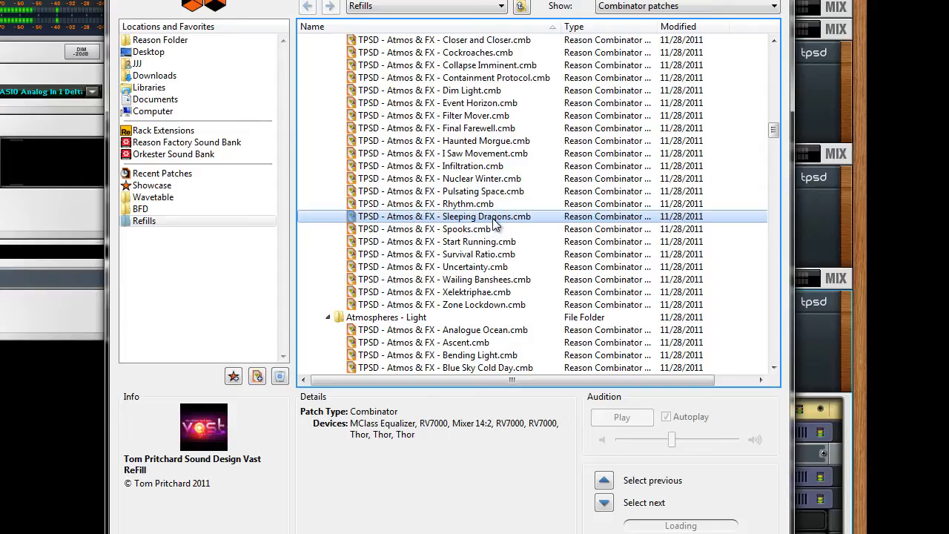
pyautogui.scroll(-3)
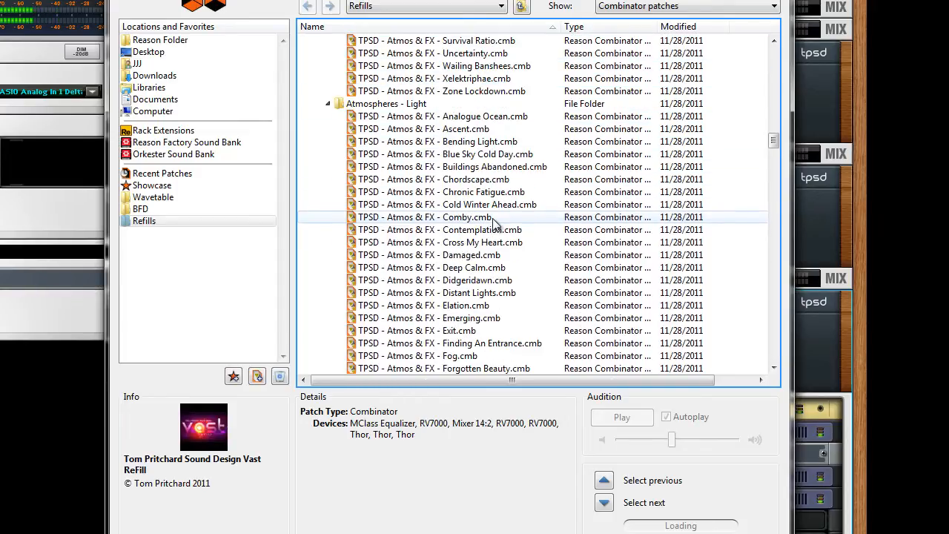
pyautogui.click(430, 267)
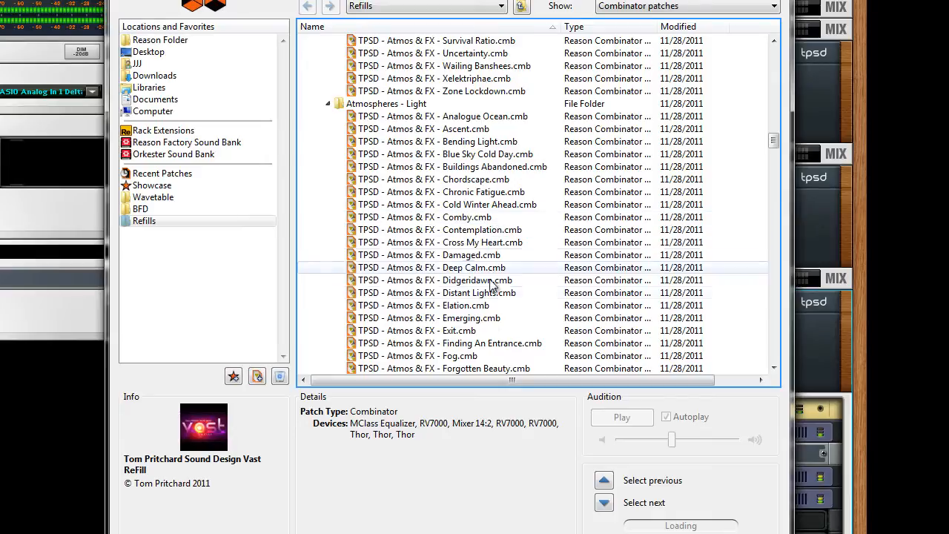
pyautogui.click(444, 368)
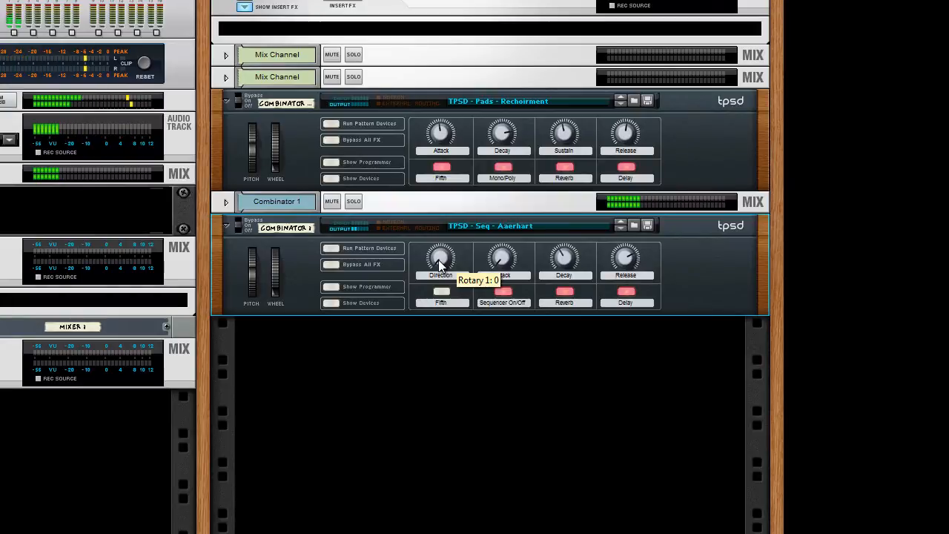
# Turn the sequenced Combinator's Direction rotary to a new setting.
pyautogui.moveTo(442, 264); pyautogui.dragTo(442, 252)
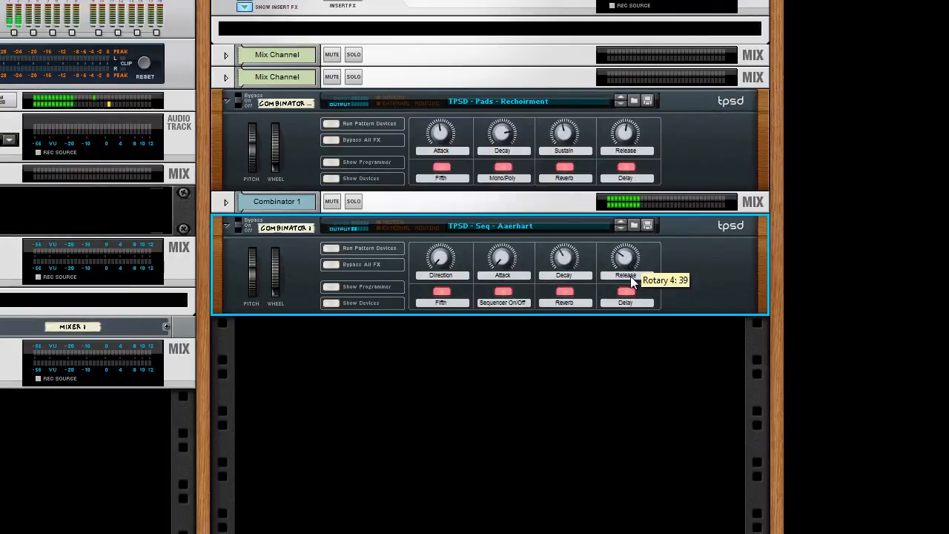
pyautogui.moveTo(557, 294)
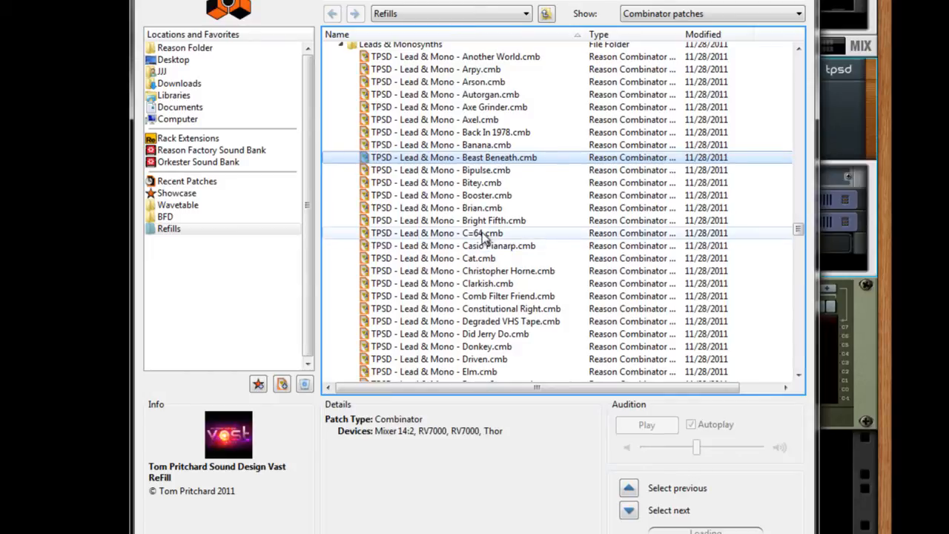
# Audition the C=64, Degraded VHS Tape and Epic Chiptune lead patches.
pyautogui.click(438, 233)
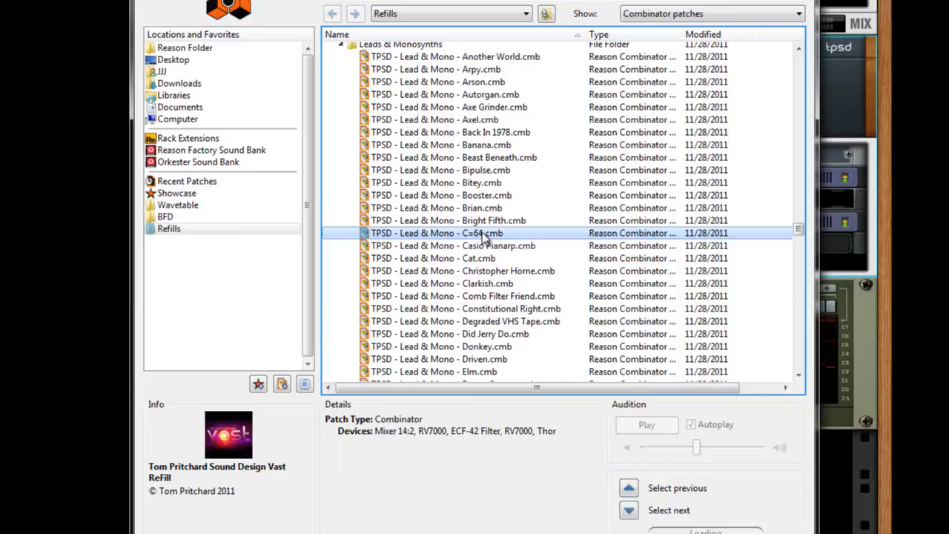
pyautogui.moveTo(482, 321)
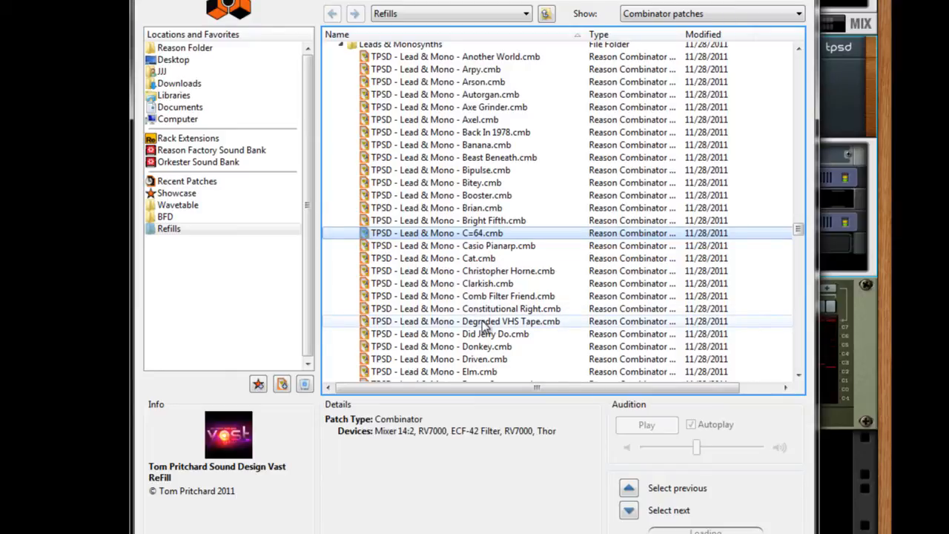
pyautogui.click(466, 321)
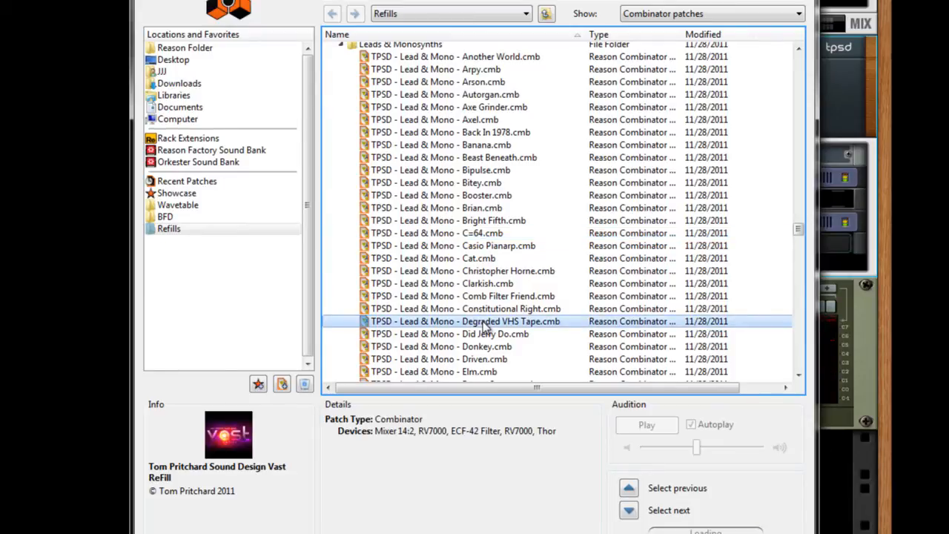
pyautogui.moveTo(477, 304)
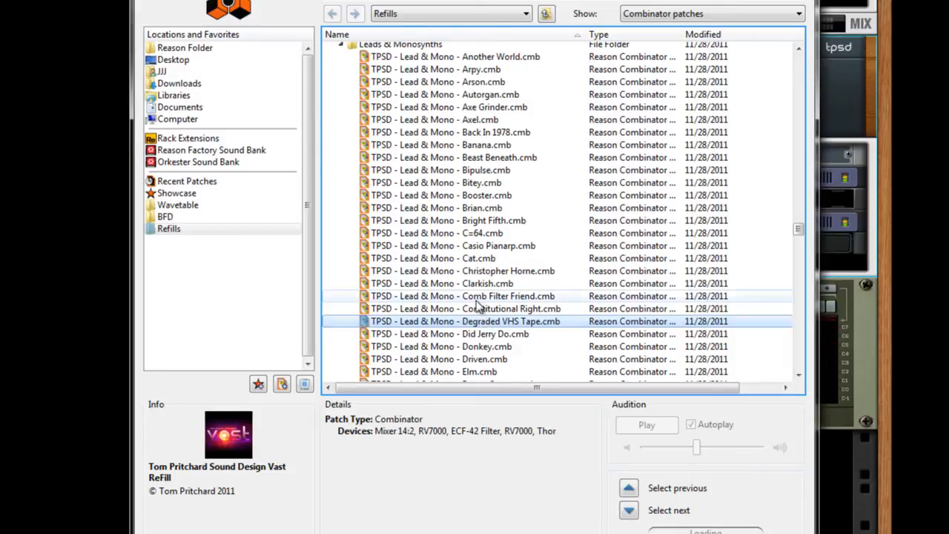
pyautogui.scroll(-3)
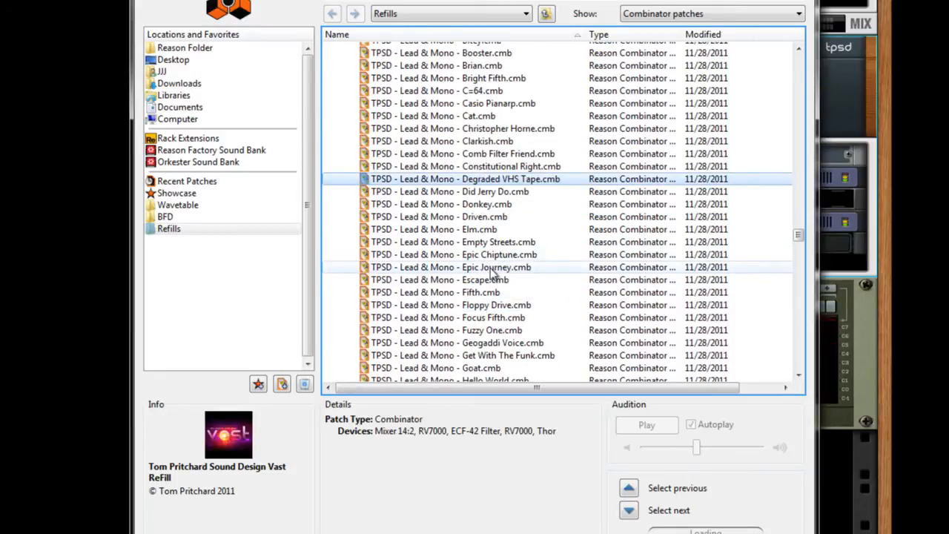
pyautogui.click(454, 255)
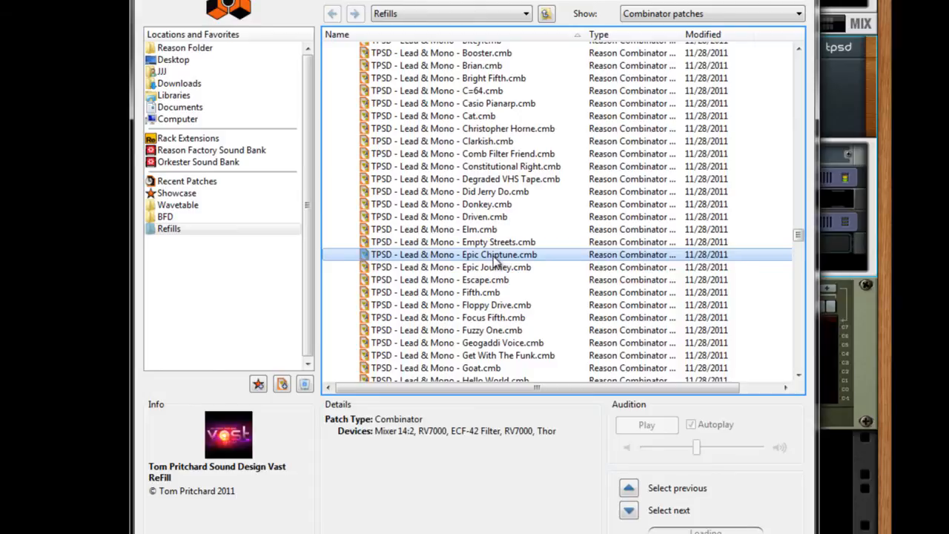
# Audition the Goat lead patch, then settle on Multi Oscillated.
pyautogui.scroll(-3)
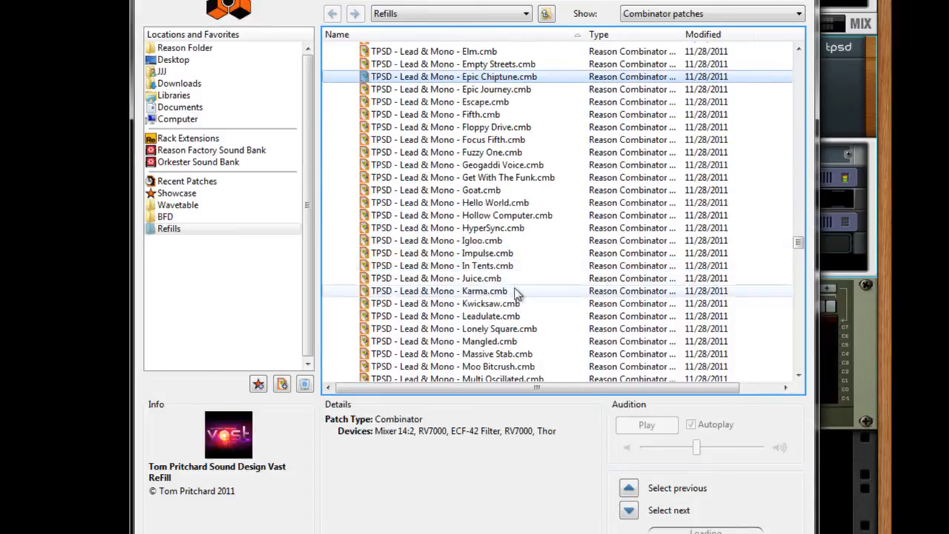
pyautogui.click(436, 189)
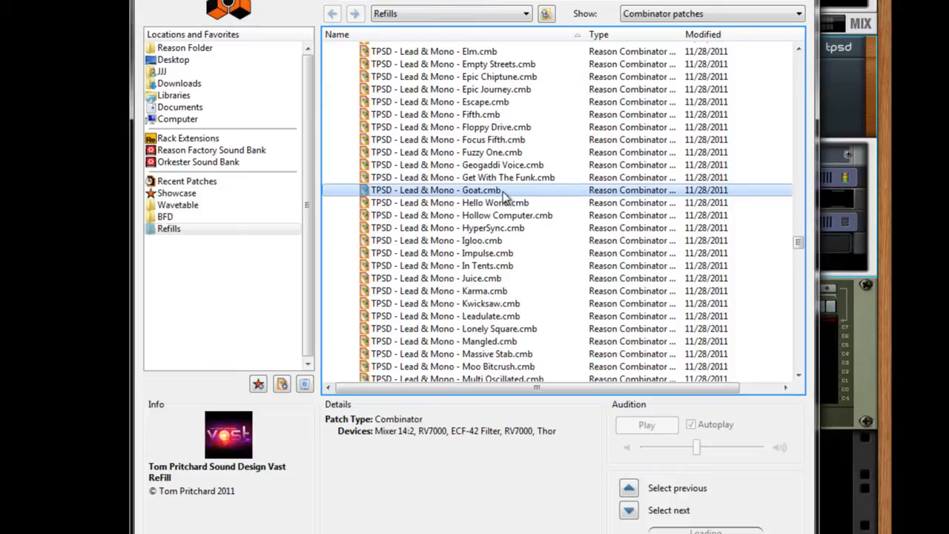
pyautogui.moveTo(495, 59)
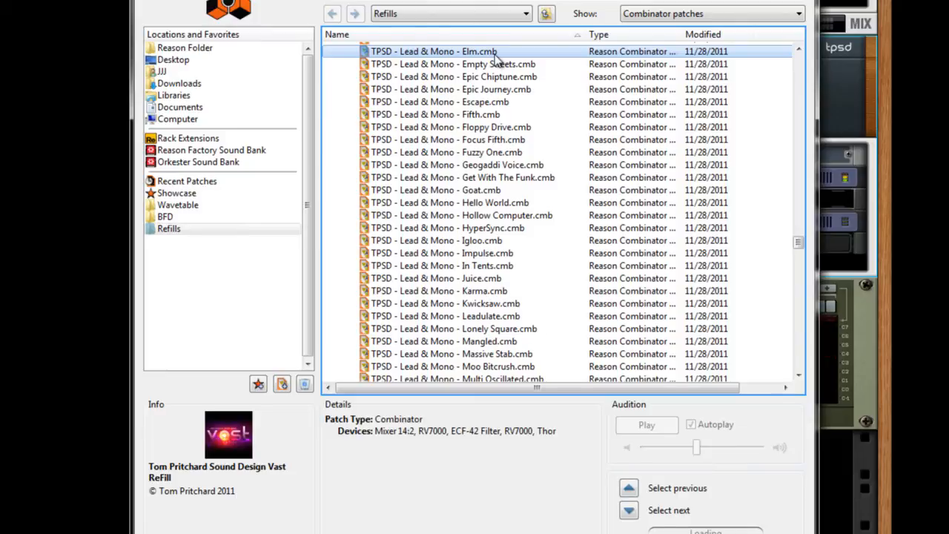
pyautogui.moveTo(478, 244)
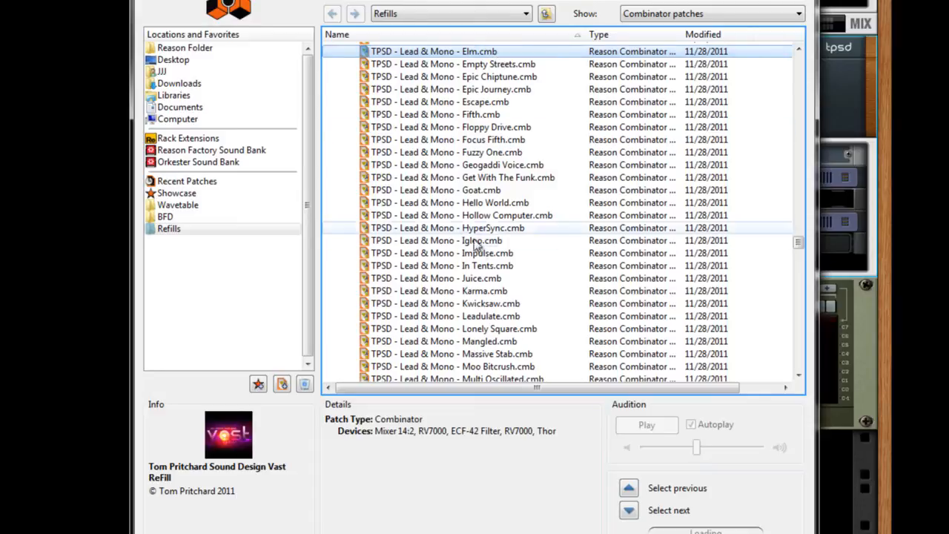
pyautogui.scroll(-3)
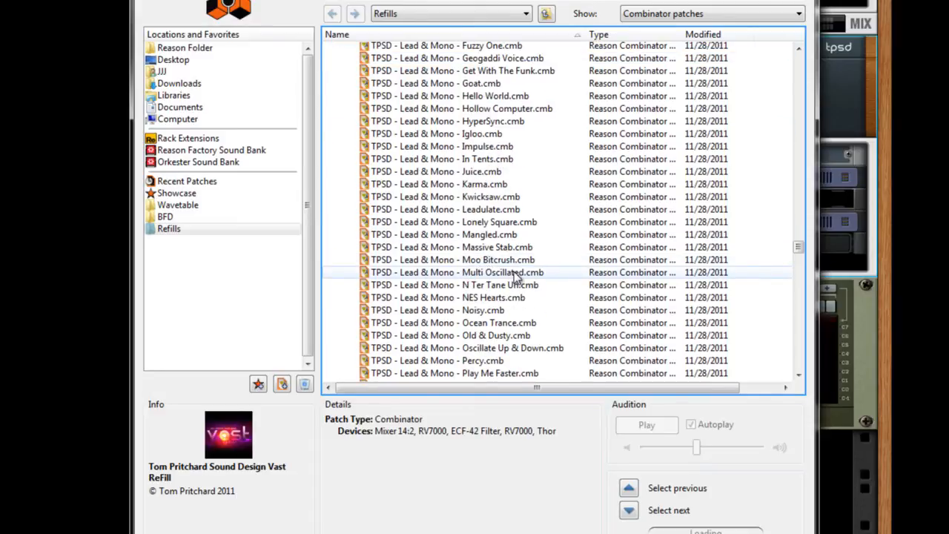
pyautogui.click(456, 272)
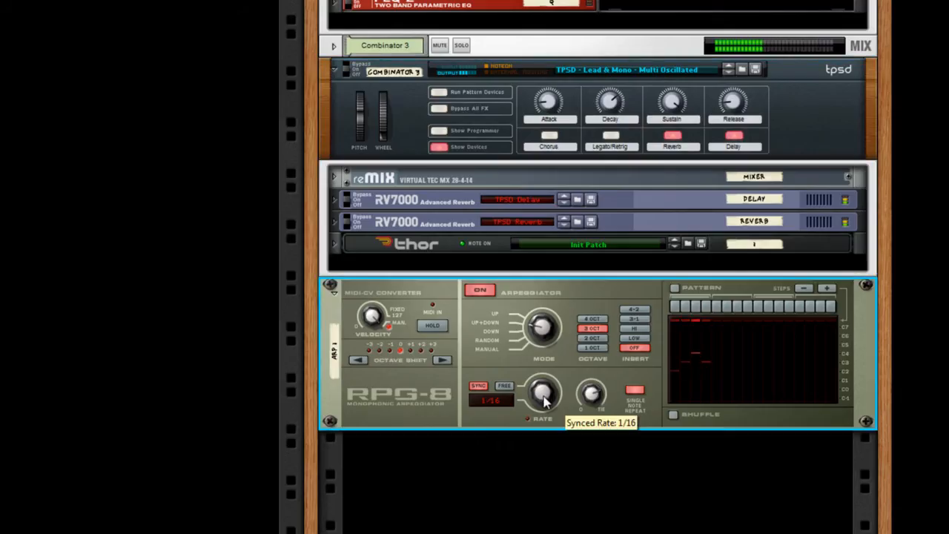
# Set the RPG-8 arpeggiator Rate knob to 1/16.
pyautogui.moveTo(541, 392); pyautogui.dragTo(545, 433)
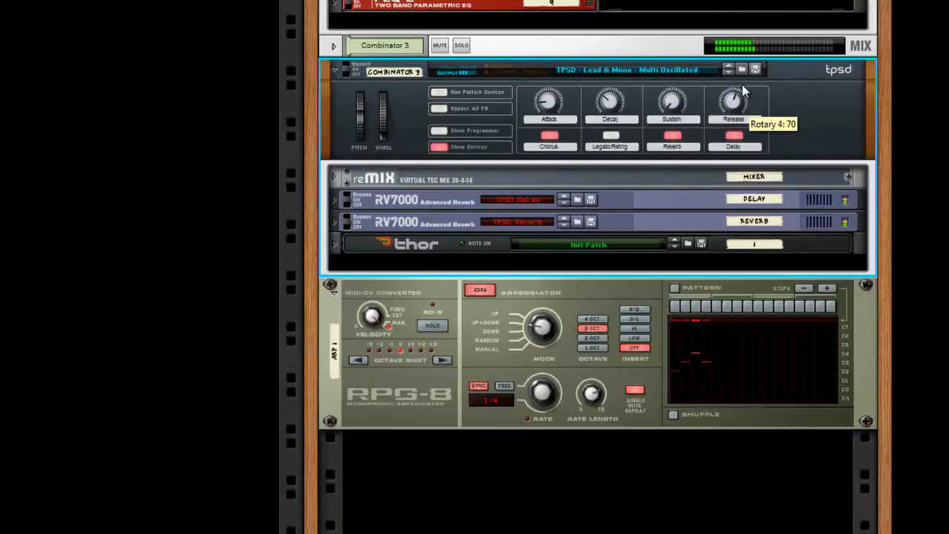
pyautogui.moveTo(741, 89)
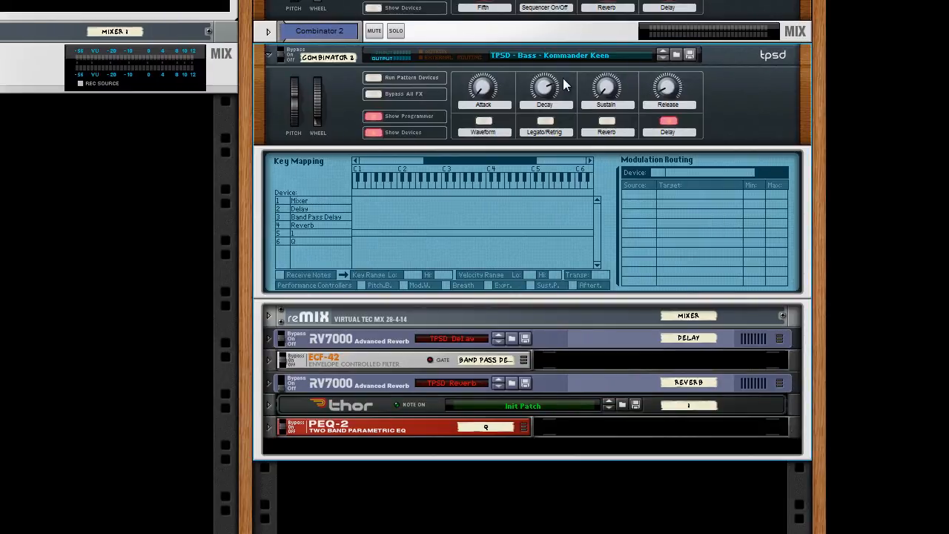
pyautogui.moveTo(593, 67)
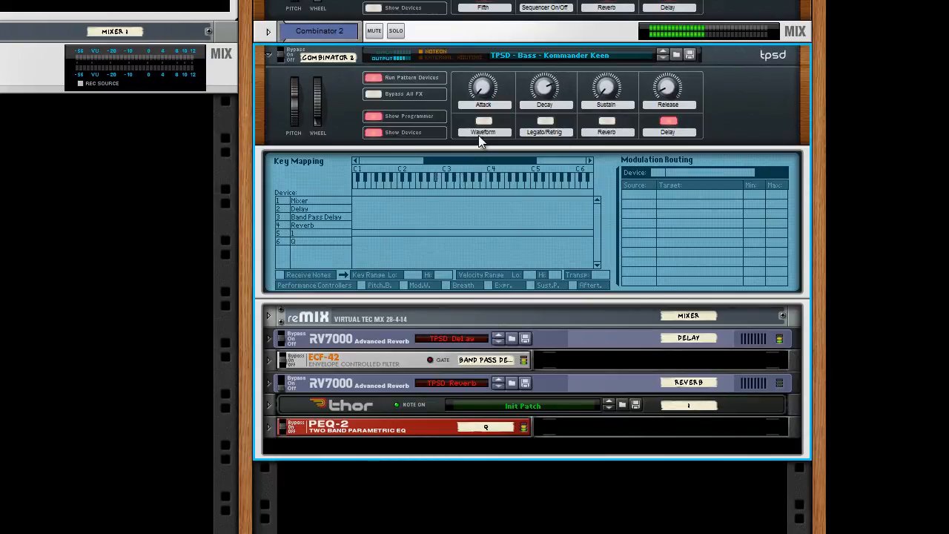
# Toggle Waveform, raise the mod wheel to about 59, set Attack to 10 and toggle Legato/Portamento.
pyautogui.click(483, 121)
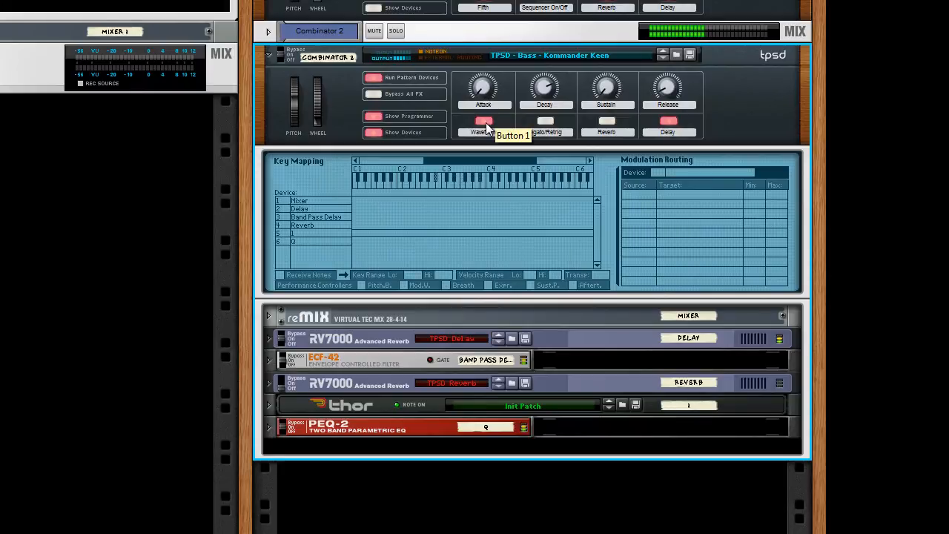
pyautogui.moveTo(318, 107); pyautogui.dragTo(318, 96)
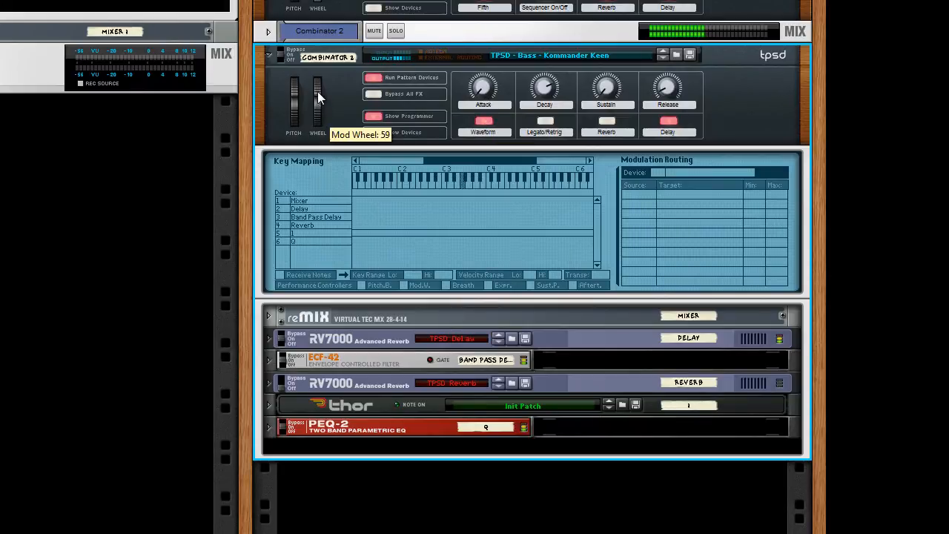
pyautogui.moveTo(317, 104); pyautogui.dragTo(317, 85)
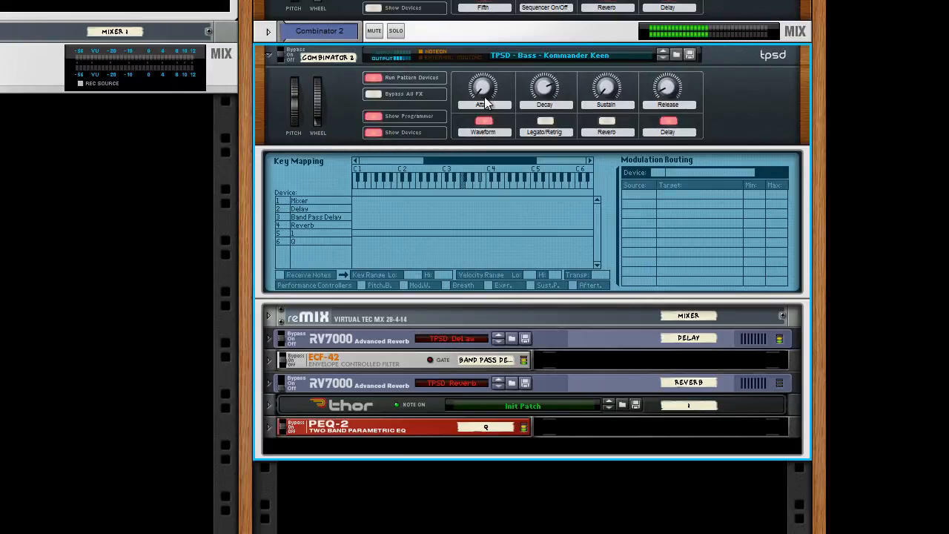
pyautogui.moveTo(484, 88)
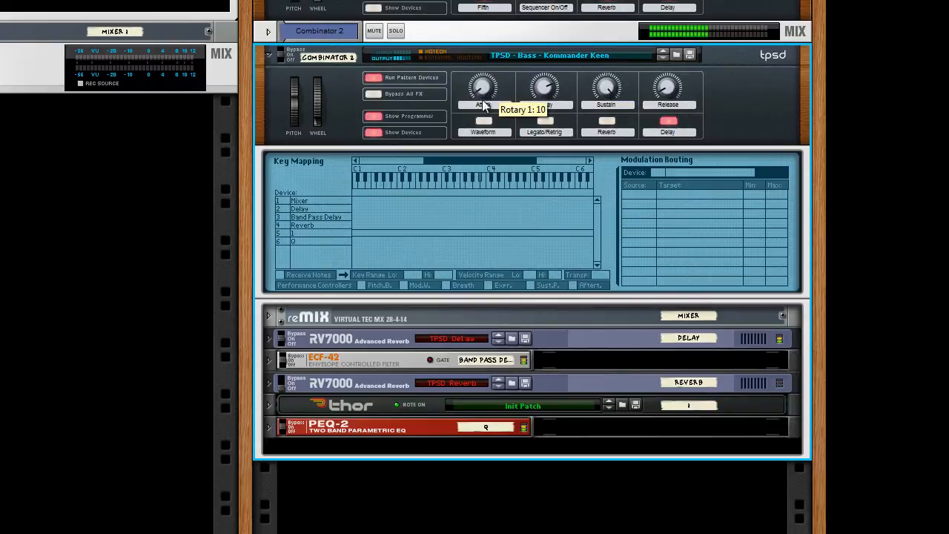
pyautogui.moveTo(551, 148)
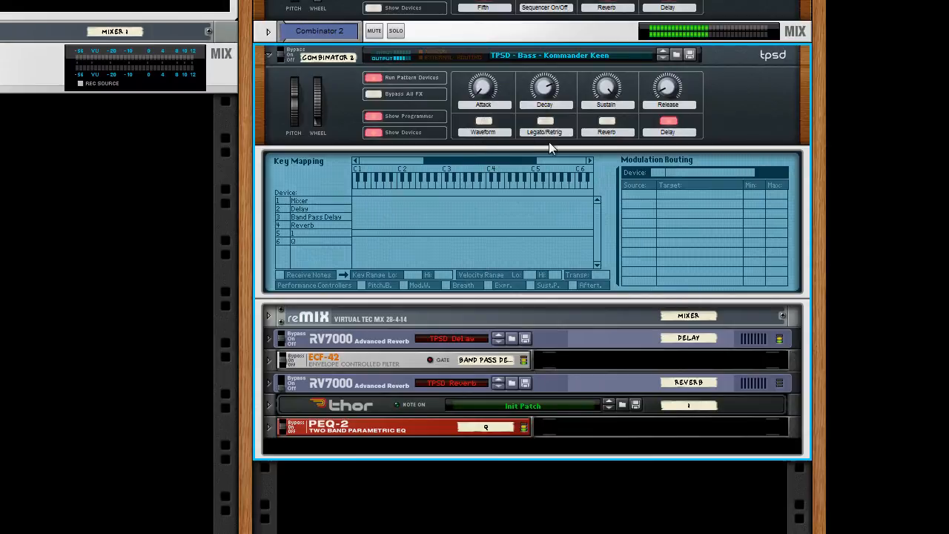
pyautogui.click(546, 122)
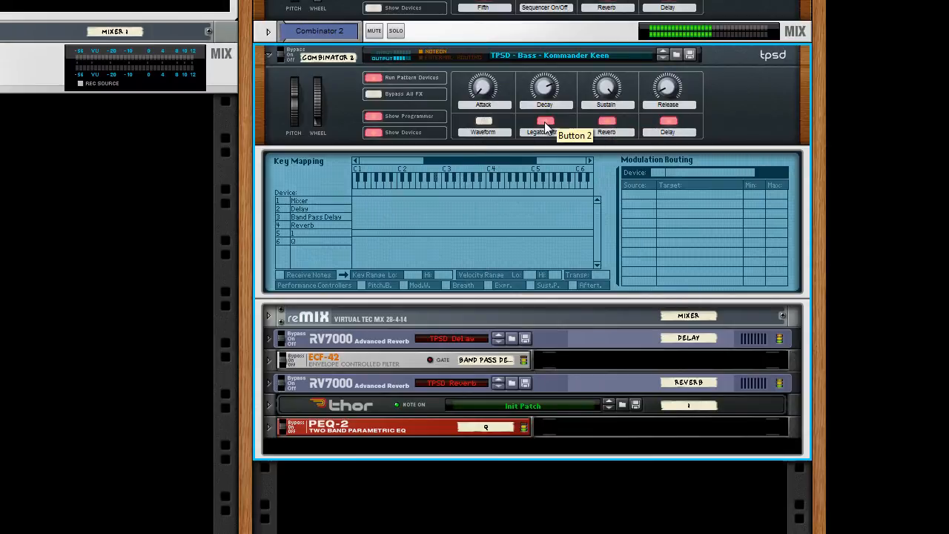